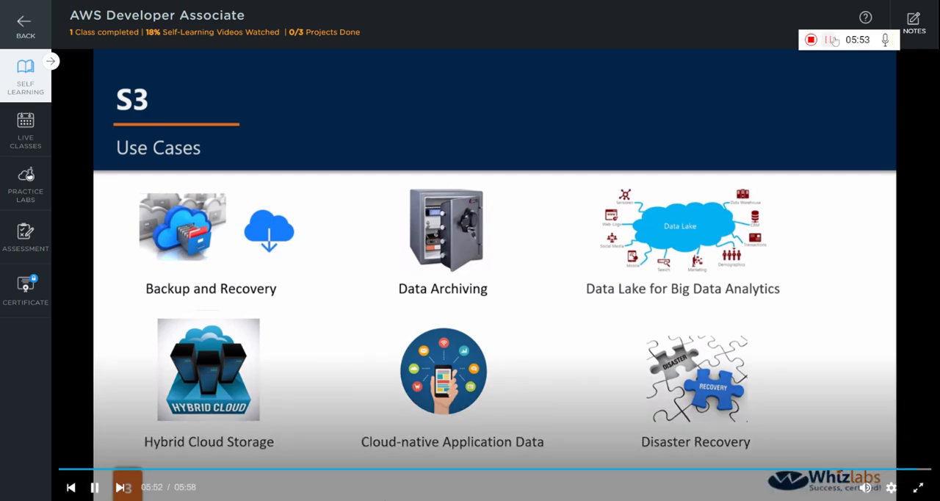
Skip ahead from the S3 use-cases lesson to the S3 Fundamentals lecture video.
click(121, 487)
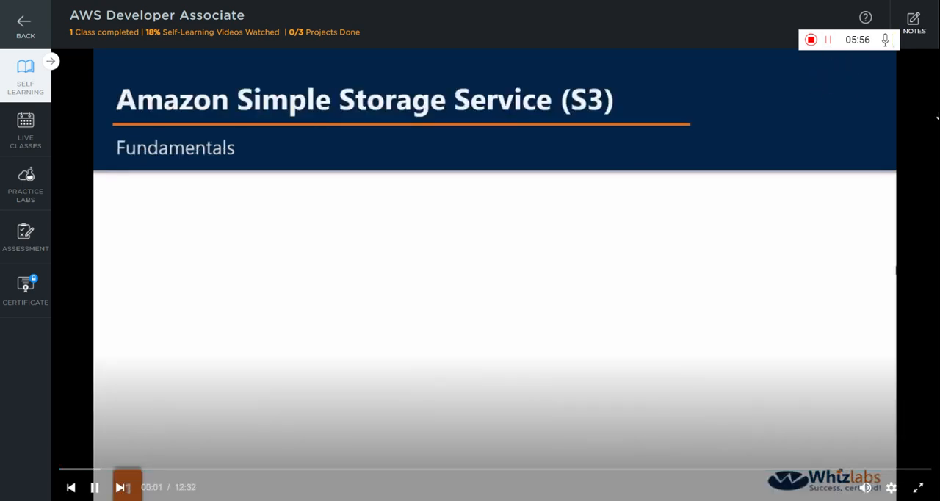